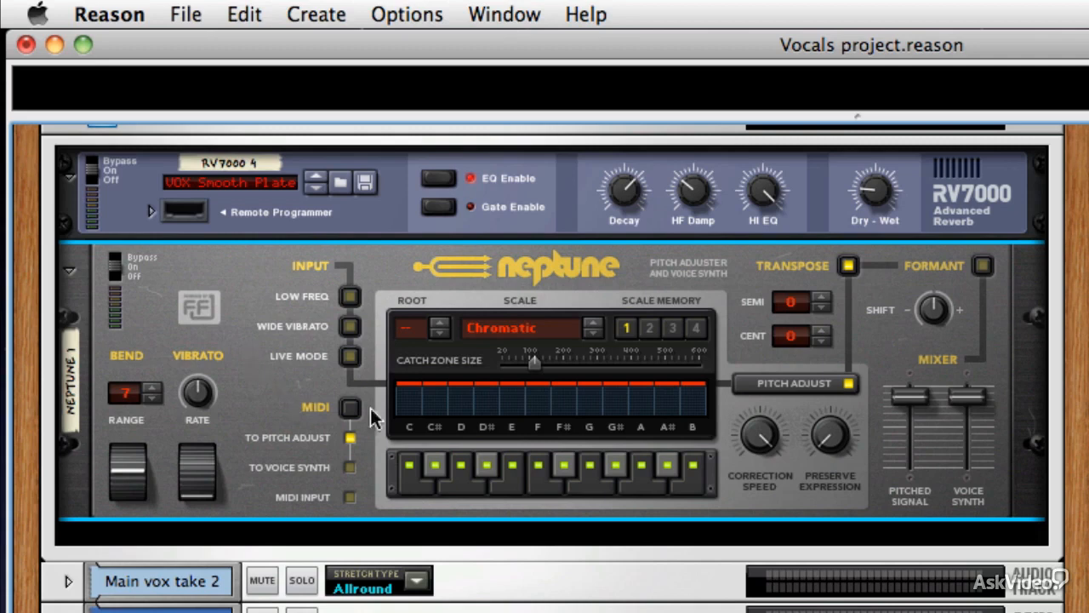
{"action": "mouse_move", "coordinate": [519, 424]}
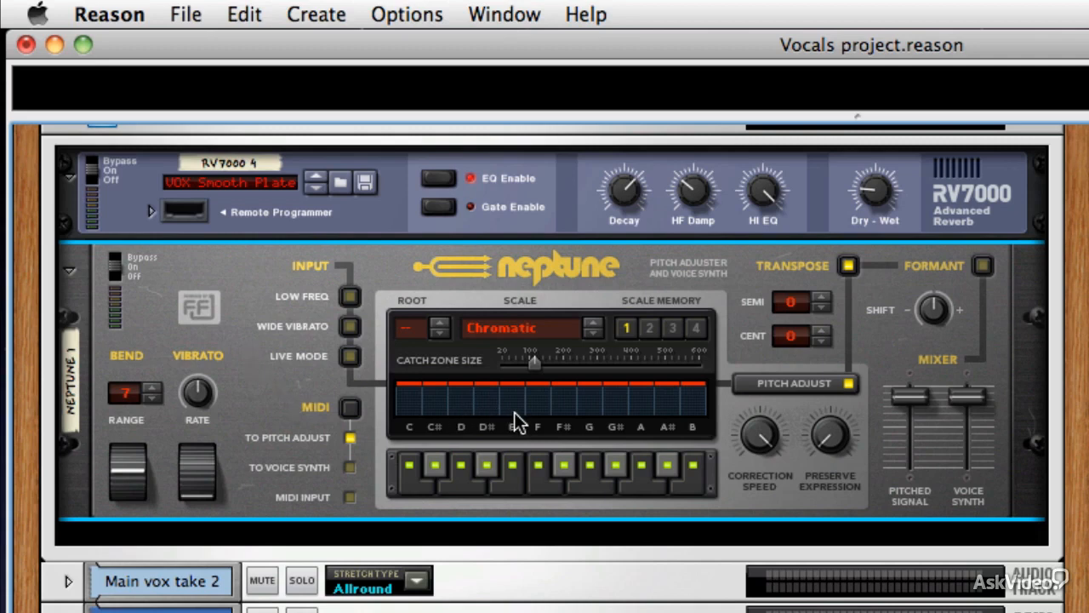
{"action": "mouse_move", "coordinate": [374, 423]}
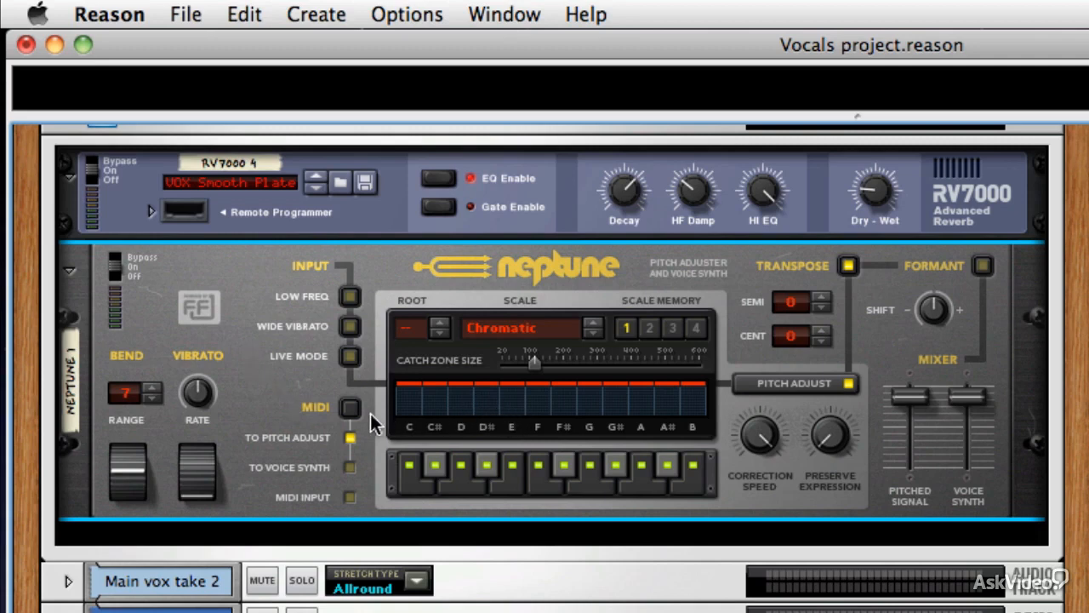
{"action": "mouse_move", "coordinate": [357, 414]}
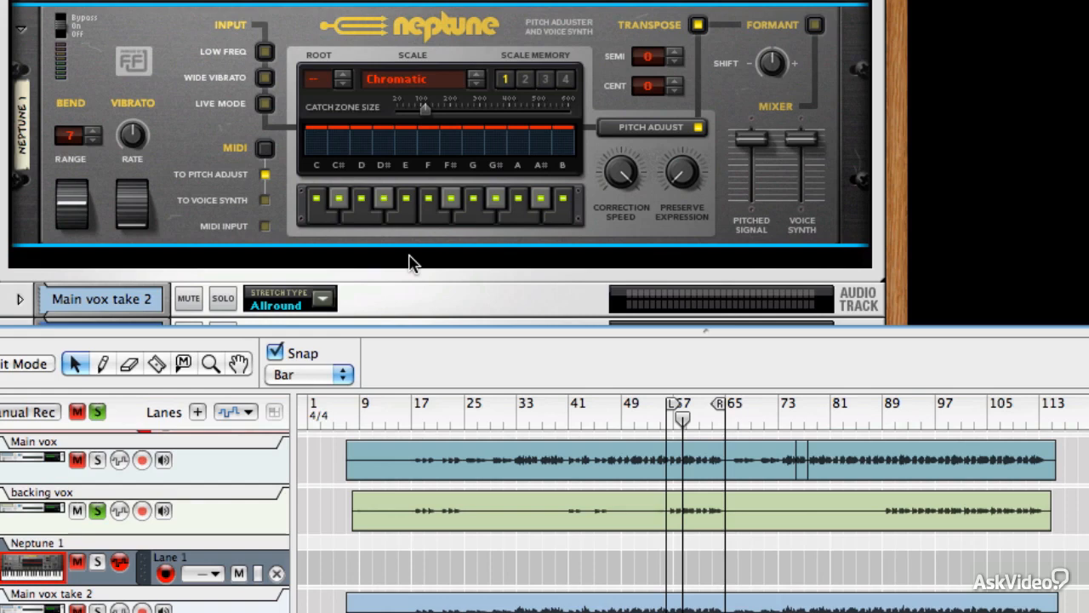
{"action": "mouse_move", "coordinate": [667, 316]}
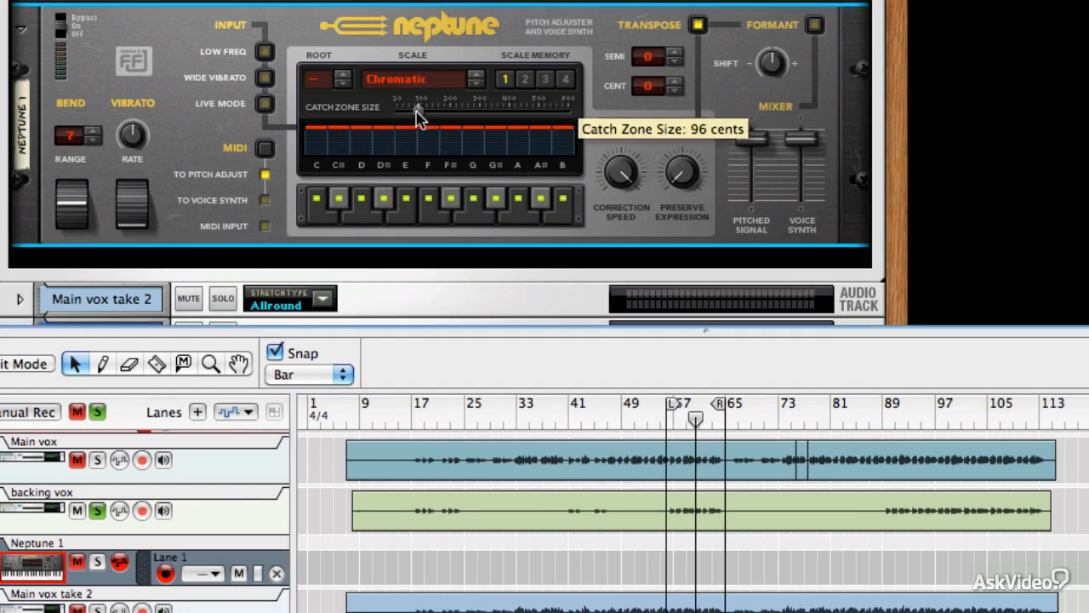
Narrow Neptune's Catch Zone Size slider to about 96 cents
{"action": "left_click_drag", "start_coordinate": [418, 109], "coordinate": [414, 109]}
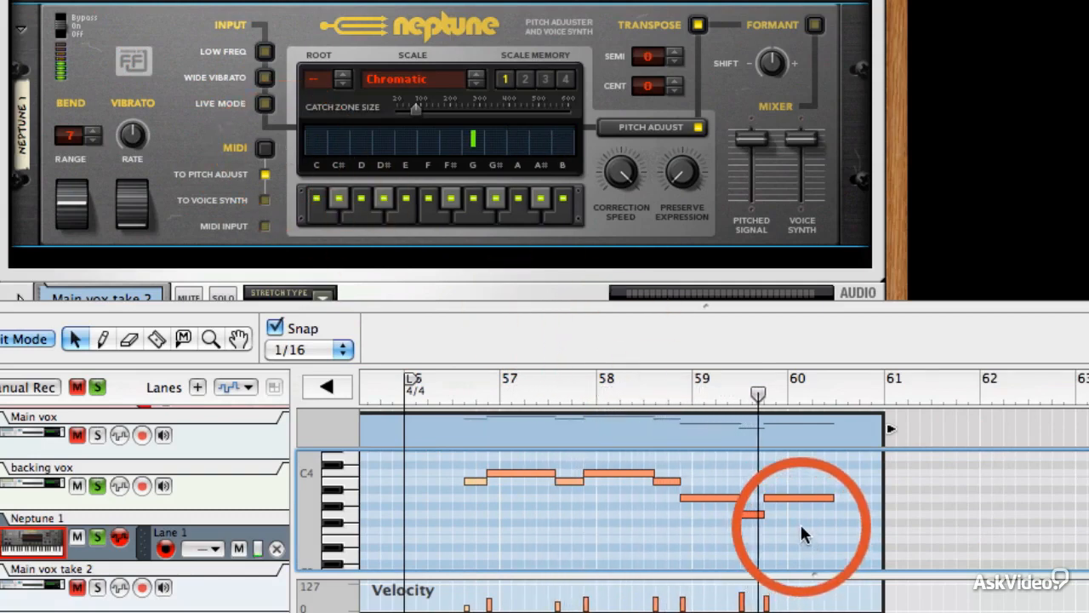
Open the Neptune 1 clip to view its notes between bars 56 and 61
{"action": "left_click", "coordinate": [800, 498]}
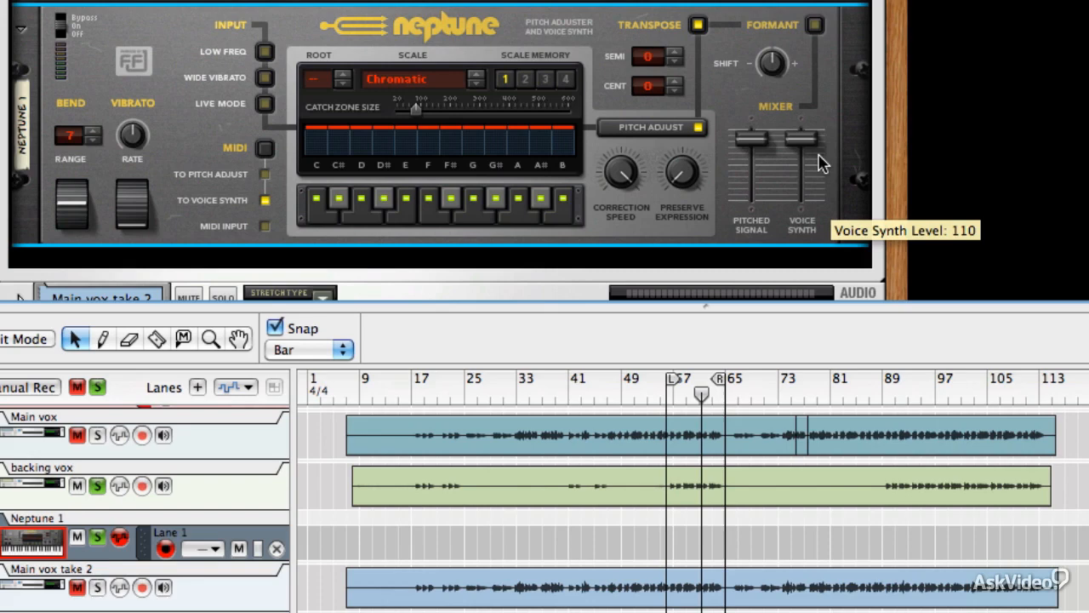
{"action": "mouse_move", "coordinate": [813, 162]}
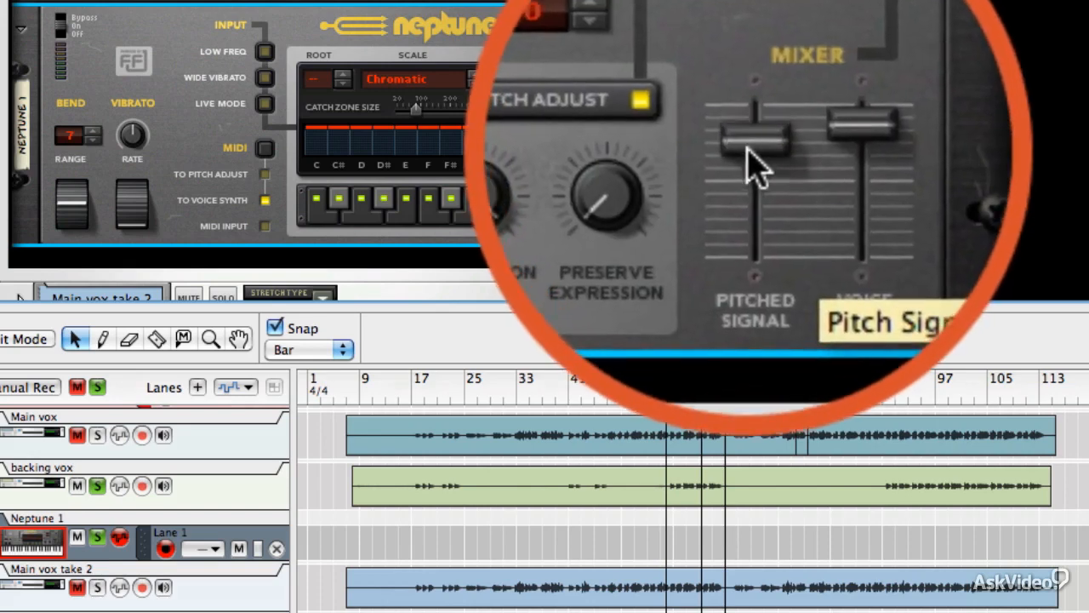
Pull Neptune's Pitched Signal fader all the way down, leaving Voice Synth at 93
{"action": "left_click_drag", "start_coordinate": [754, 136], "coordinate": [753, 188]}
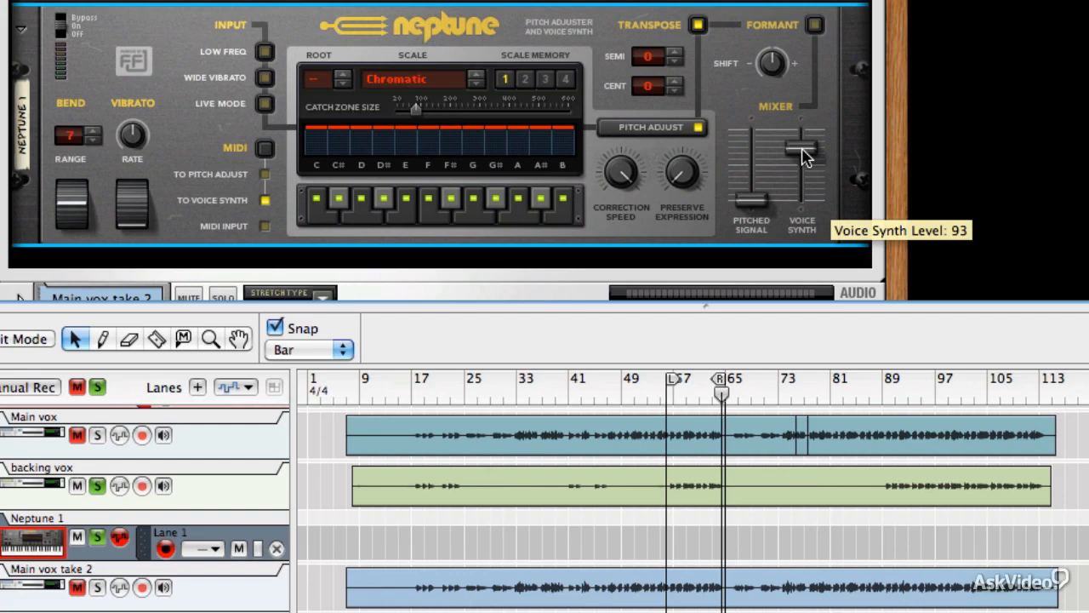
{"action": "mouse_move", "coordinate": [308, 566]}
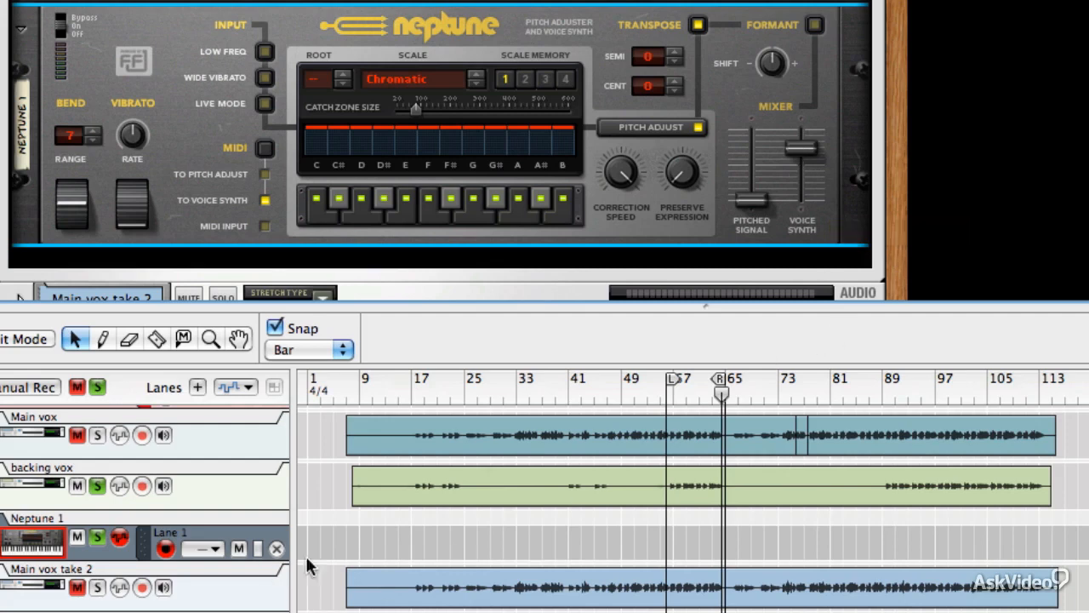
{"action": "mouse_move", "coordinate": [811, 549]}
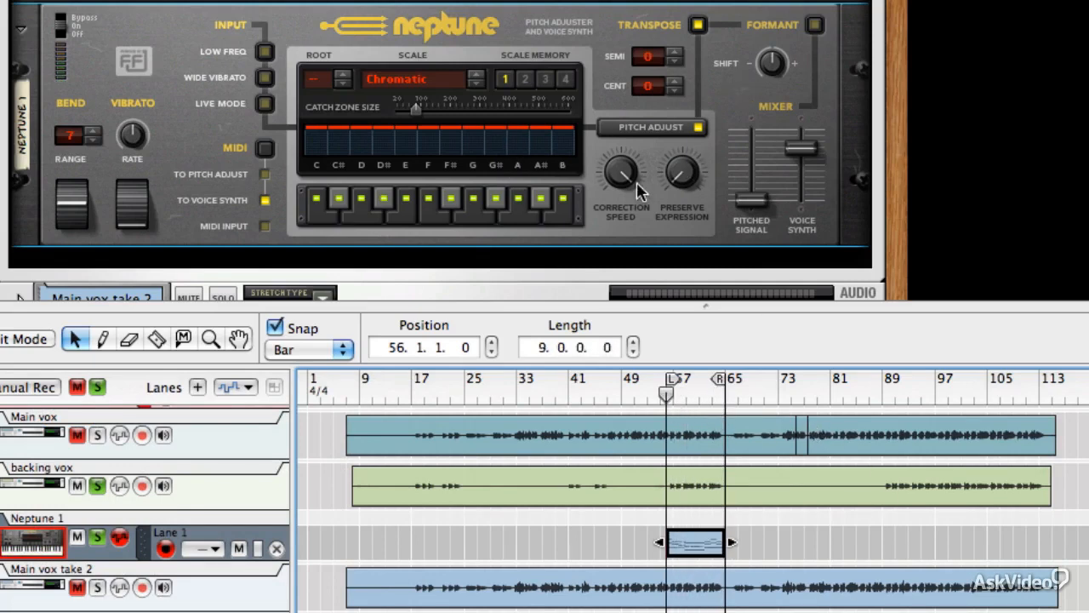
{"action": "mouse_move", "coordinate": [621, 174]}
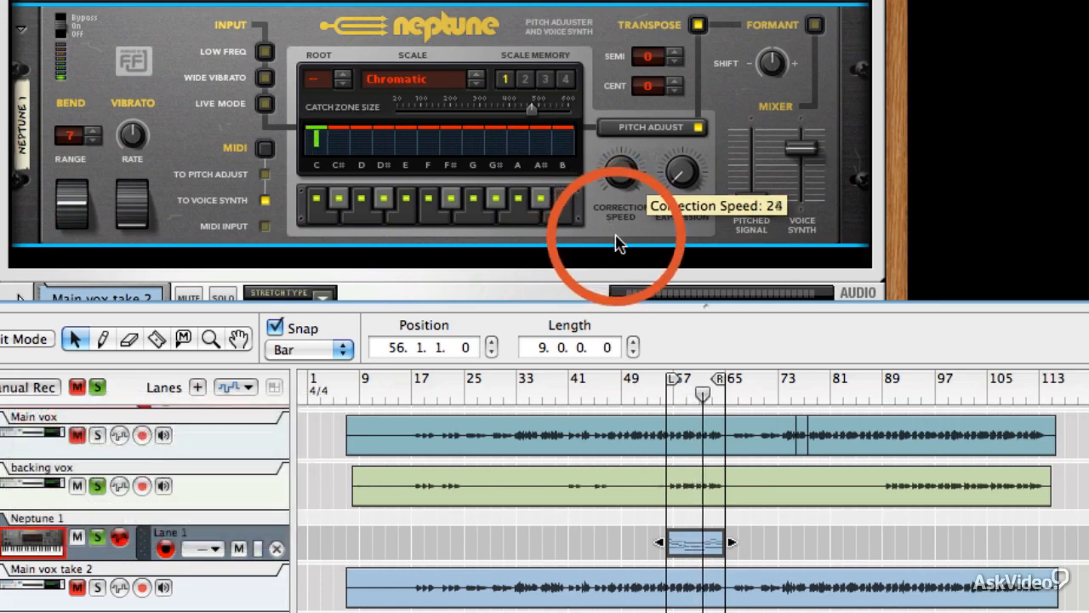
{"action": "mouse_move", "coordinate": [681, 176]}
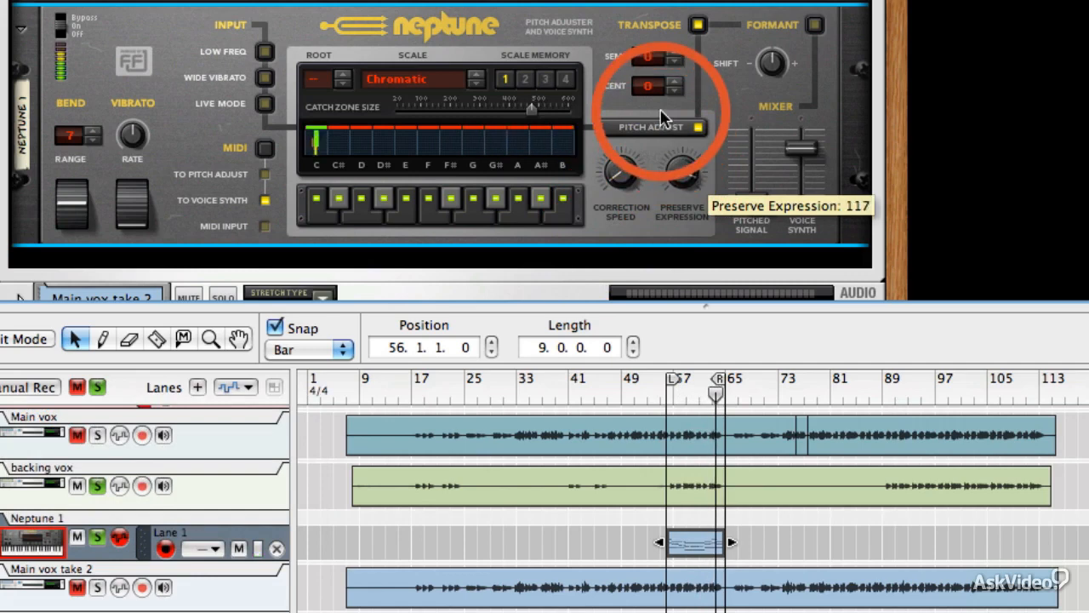
{"action": "mouse_move", "coordinate": [634, 174]}
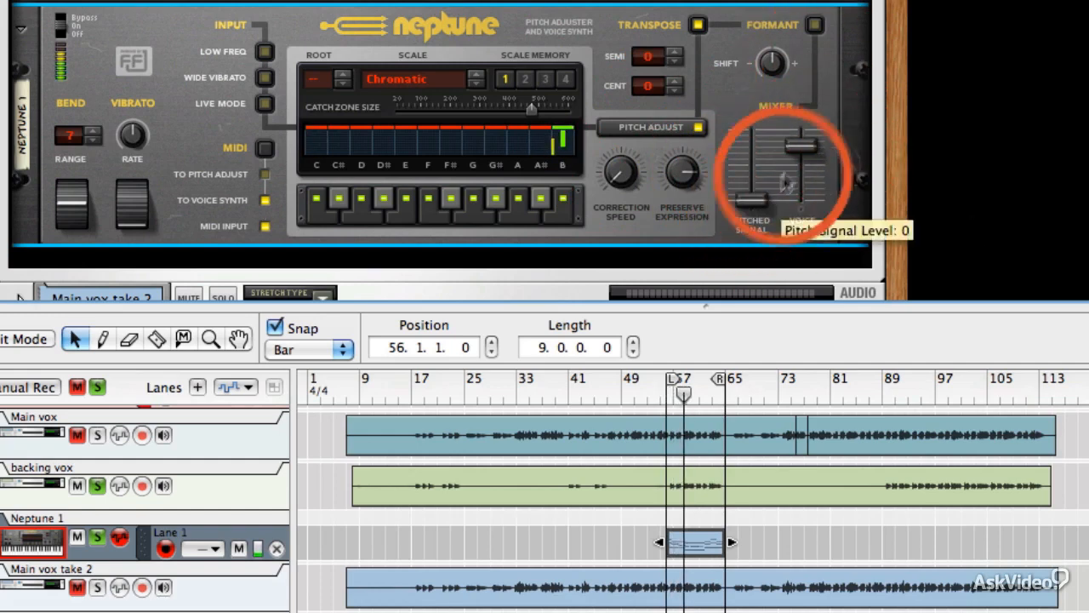
Raise Neptune's Pitched Signal fader back up to 36
{"action": "left_click_drag", "start_coordinate": [782, 183], "coordinate": [757, 170]}
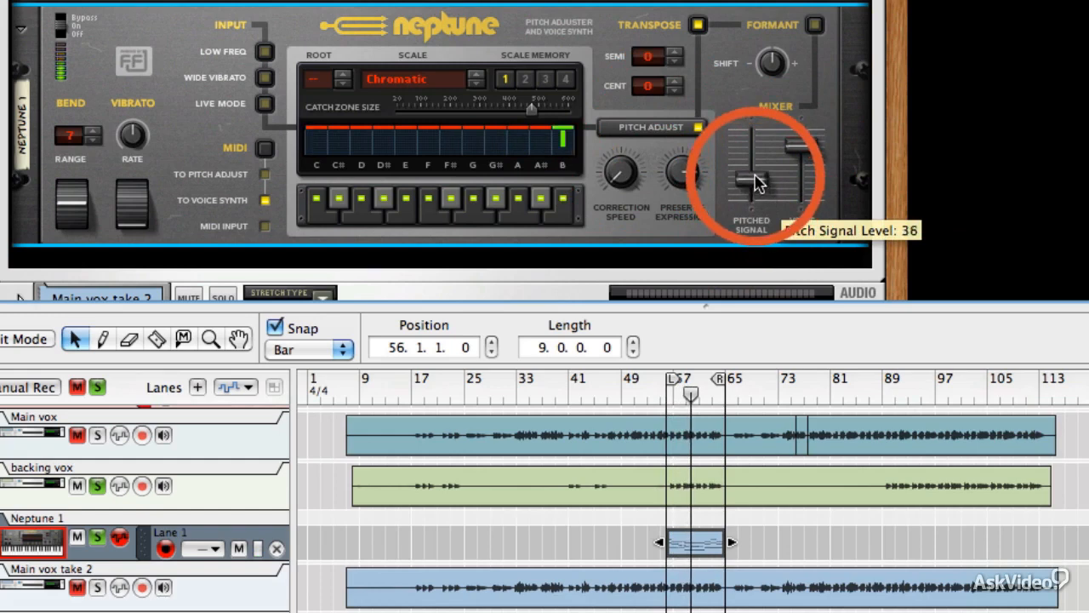